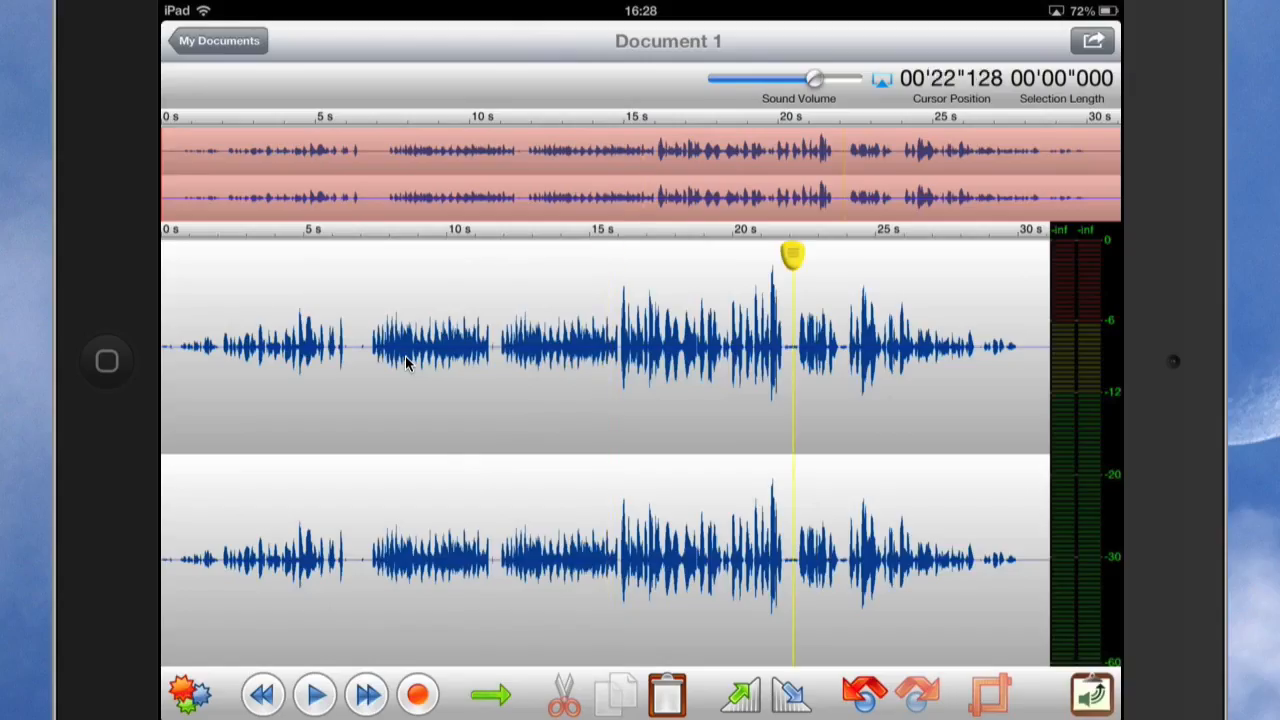
Select the loud 16–22 s stretch and raise the compression ratio in Dynamics.
drag(620, 350, 790, 350)
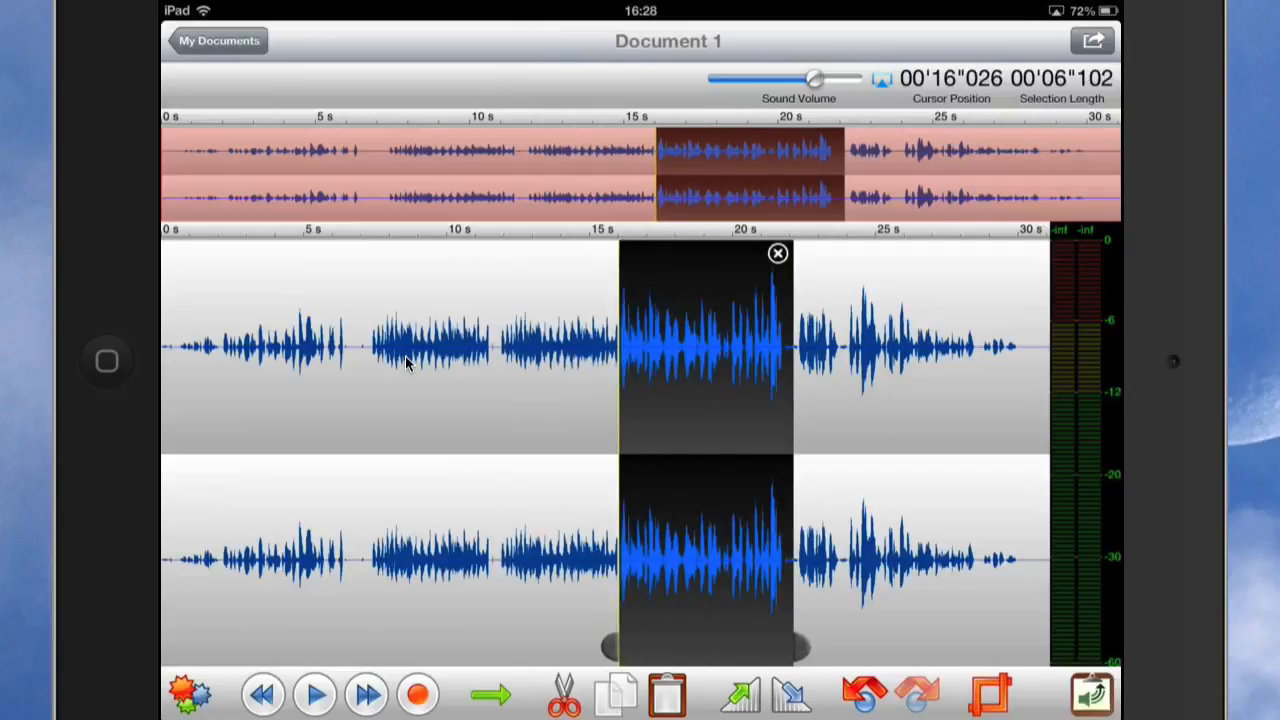
click(188, 693)
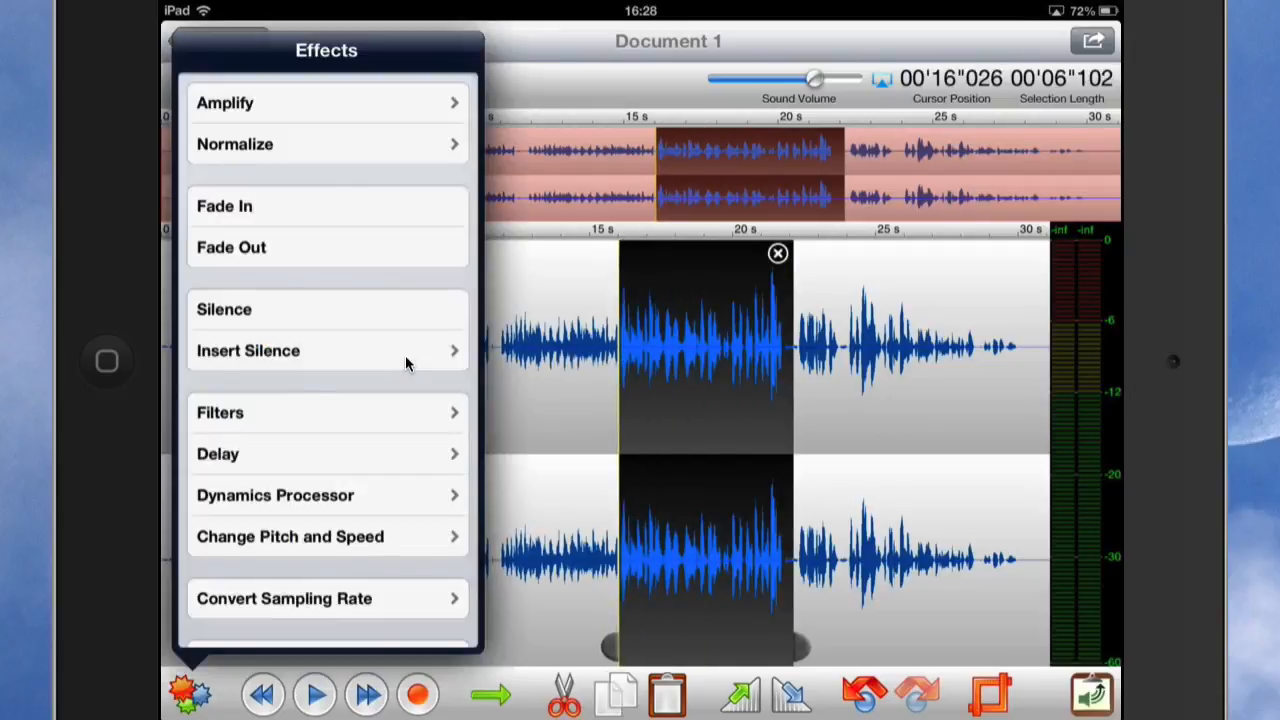
click(275, 495)
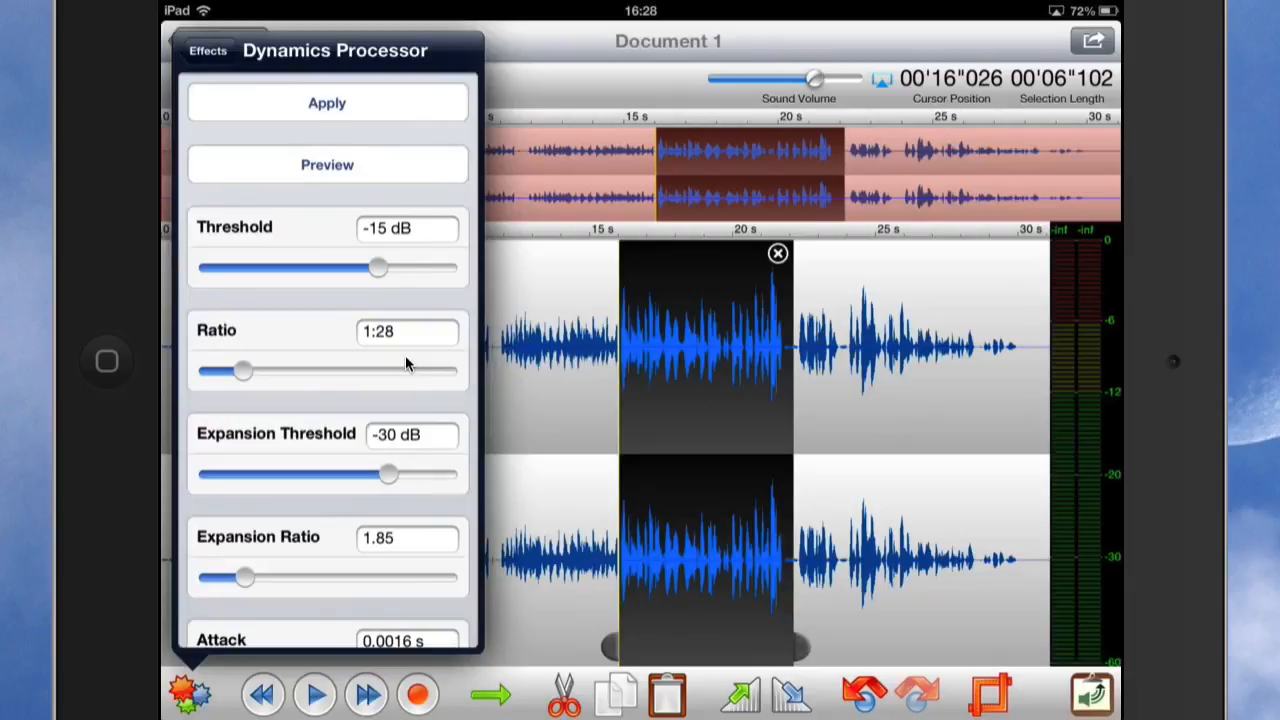
drag(377, 267, 342, 267)
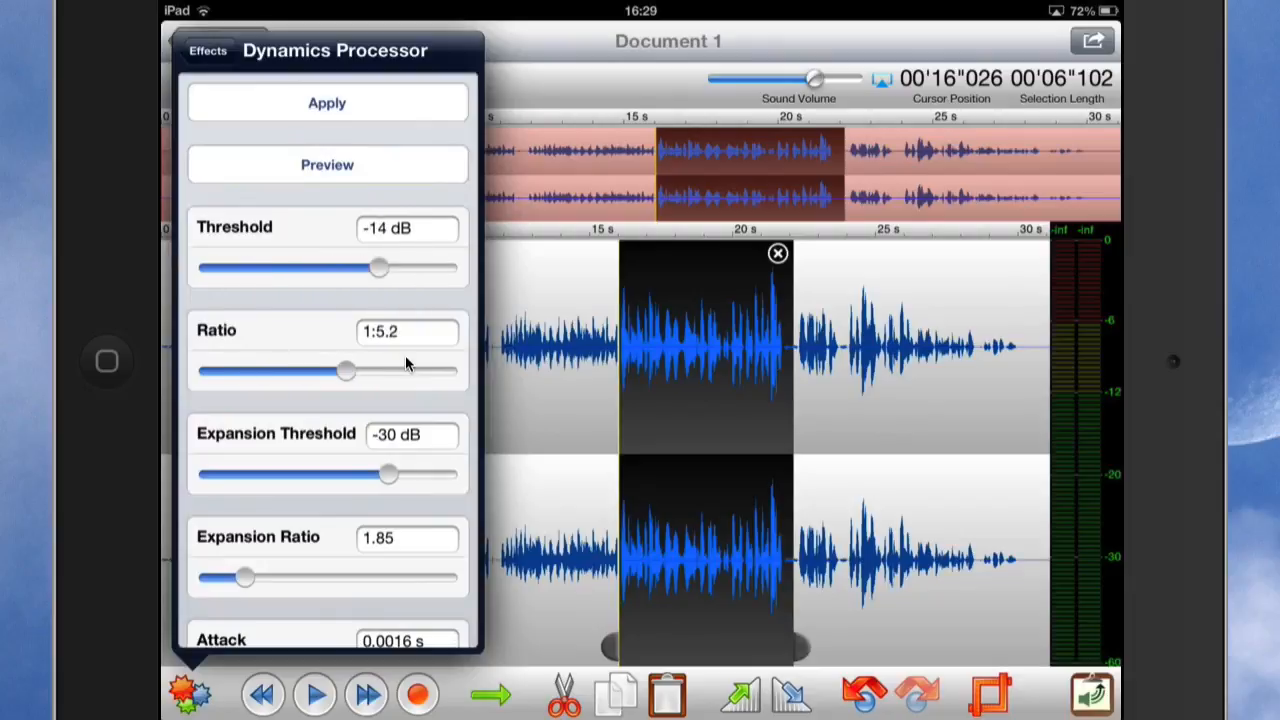
Dismiss the effects without applying them and bring up the FTP Upload export page.
click(206, 51)
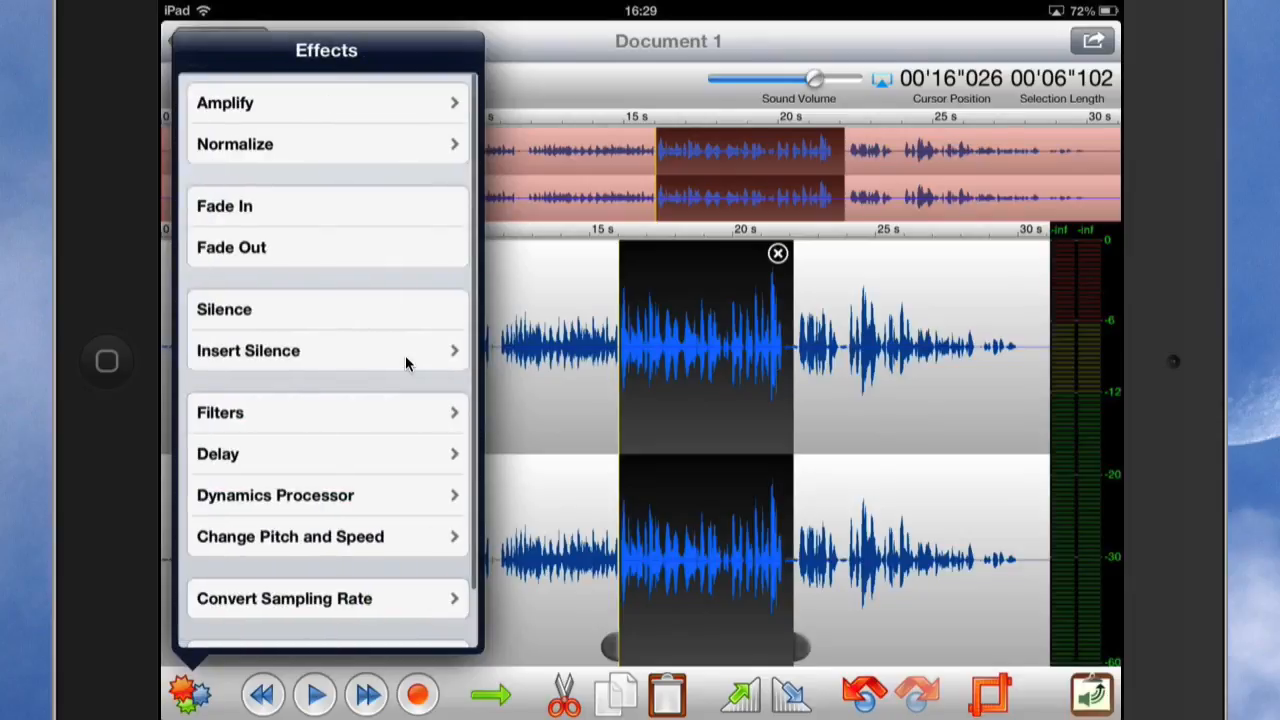
click(235, 143)
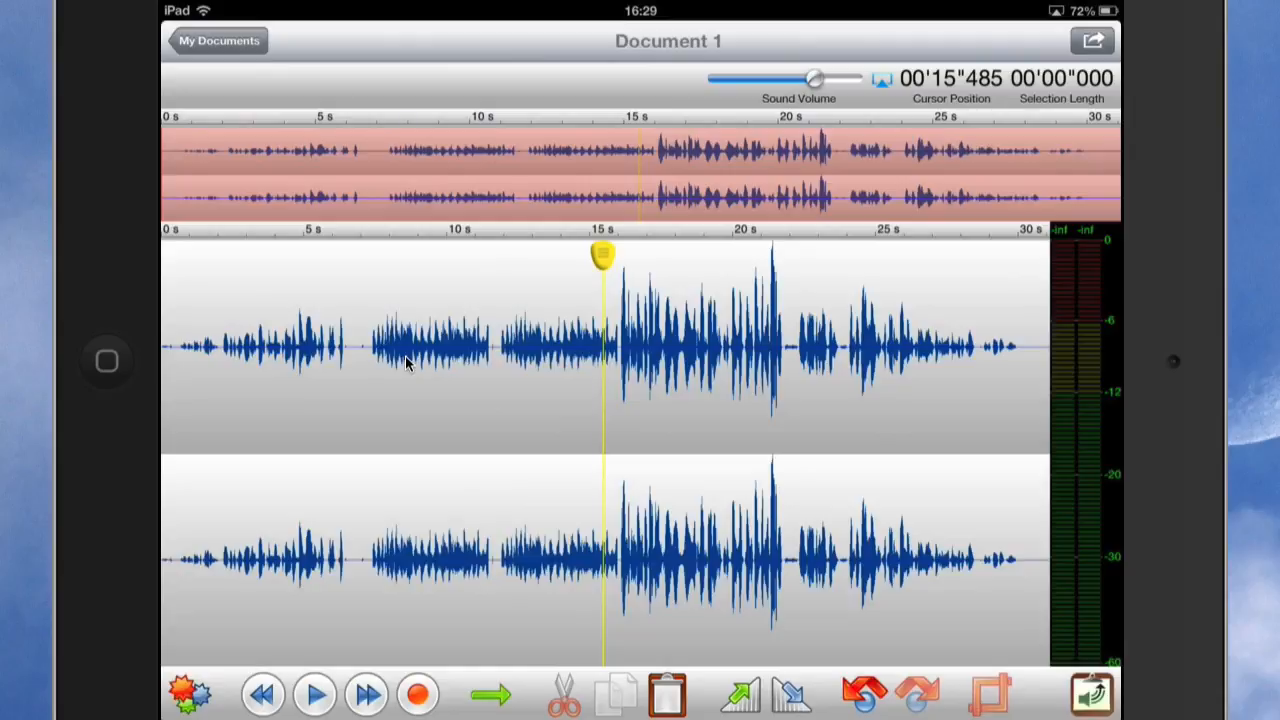
click(189, 694)
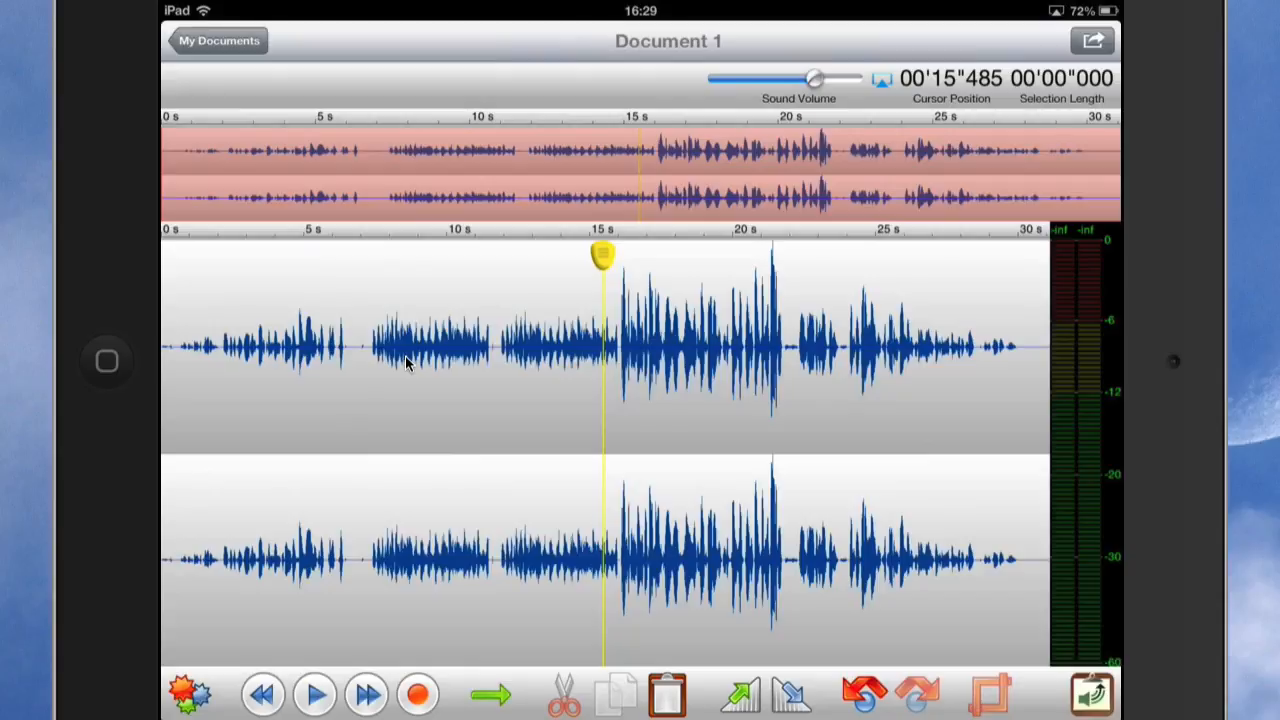
click(1091, 48)
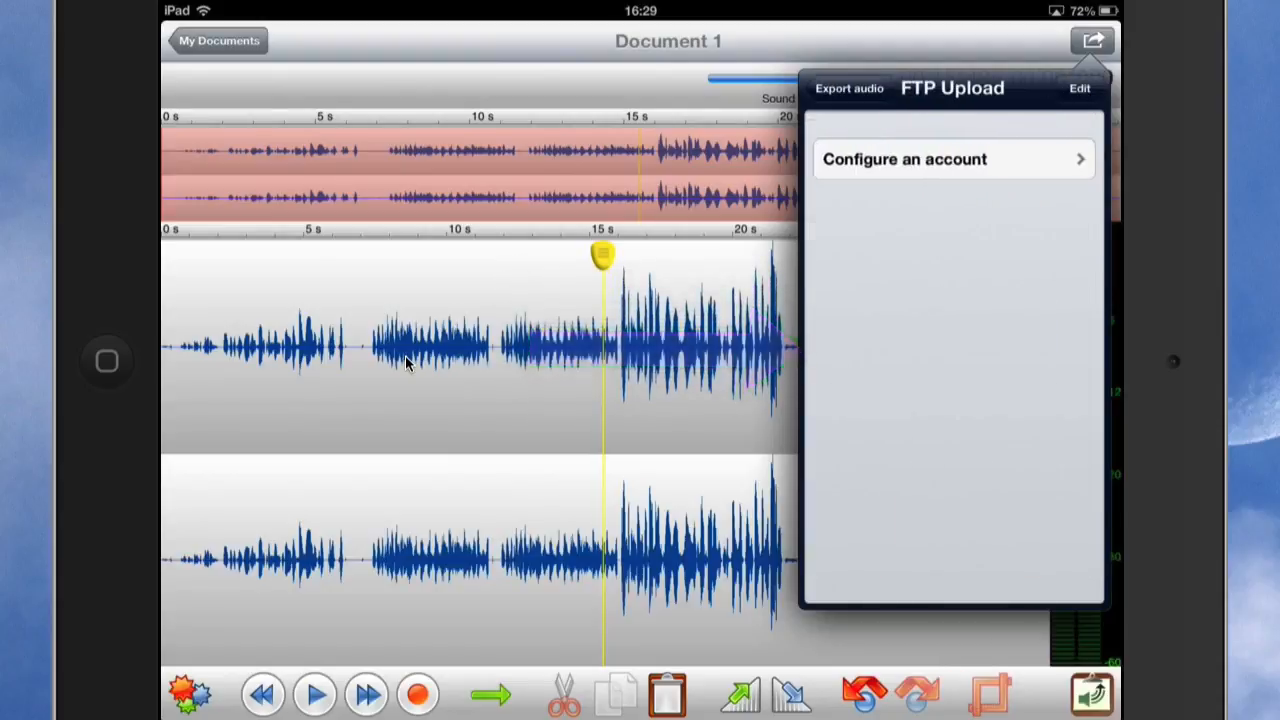
click(849, 88)
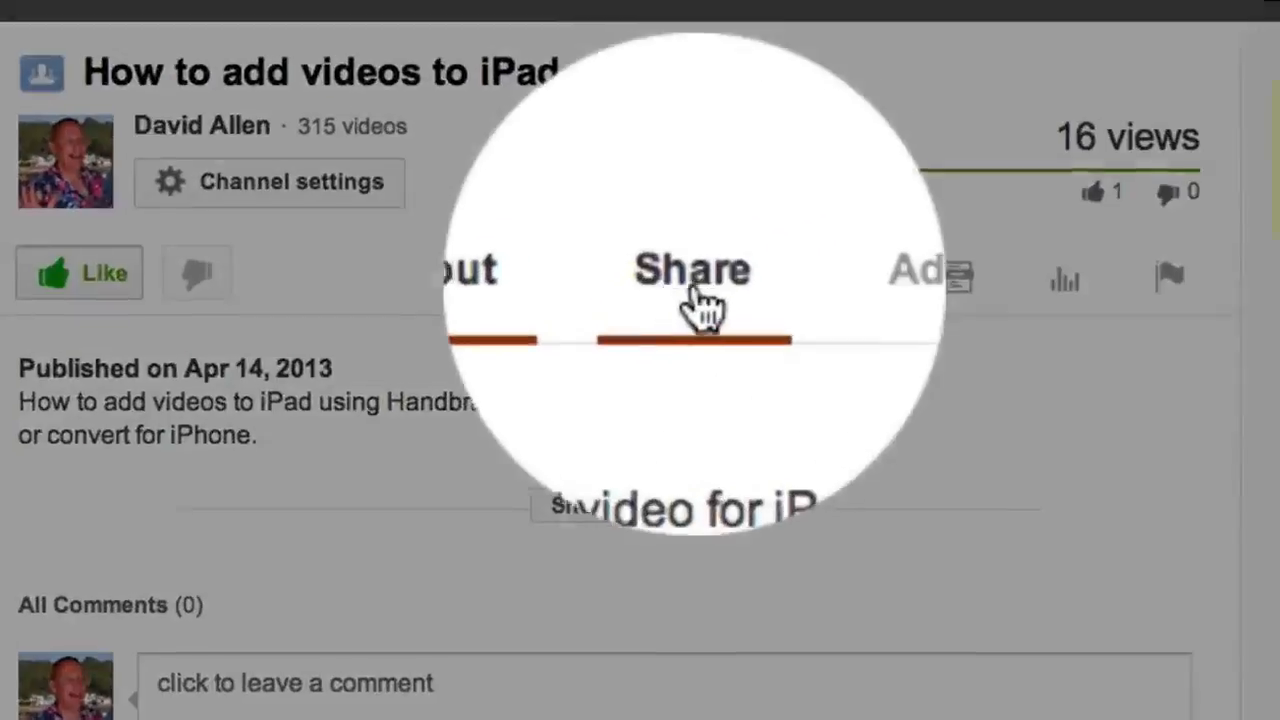
Show the short link and social sharing icons for the 'How to add videos to iPad' video.
click(692, 270)
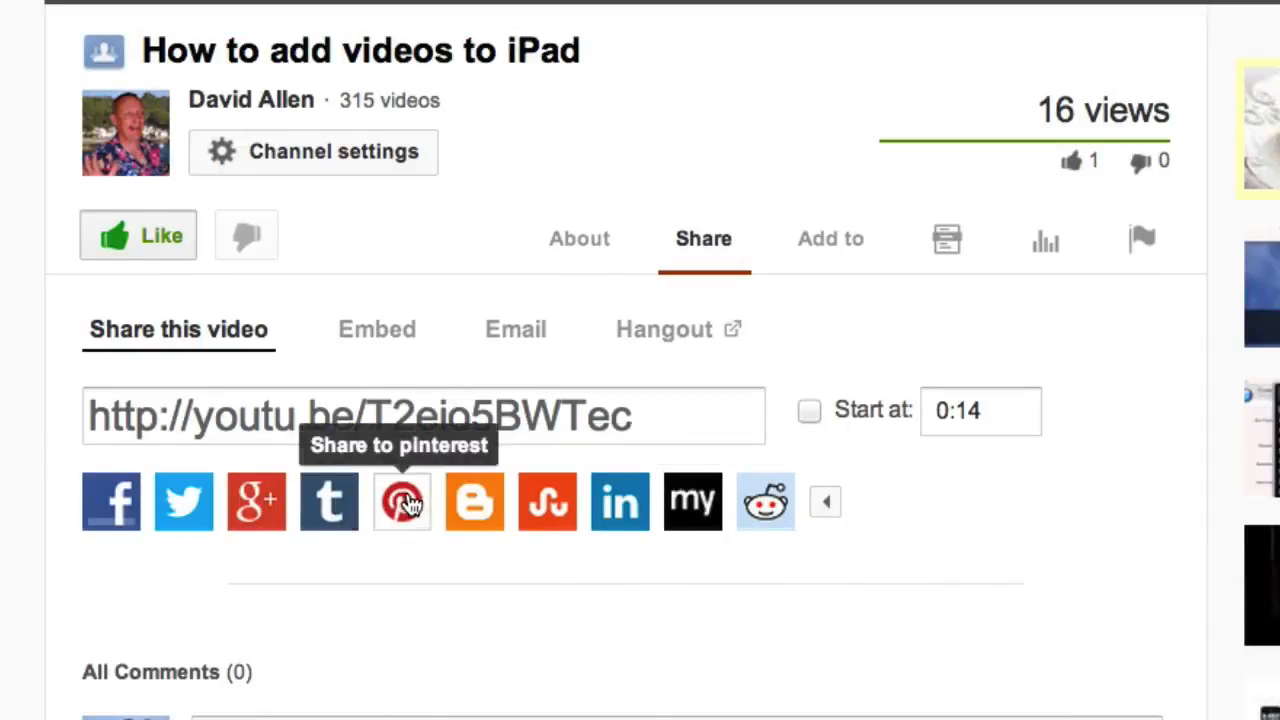
mouse_move(295, 422)
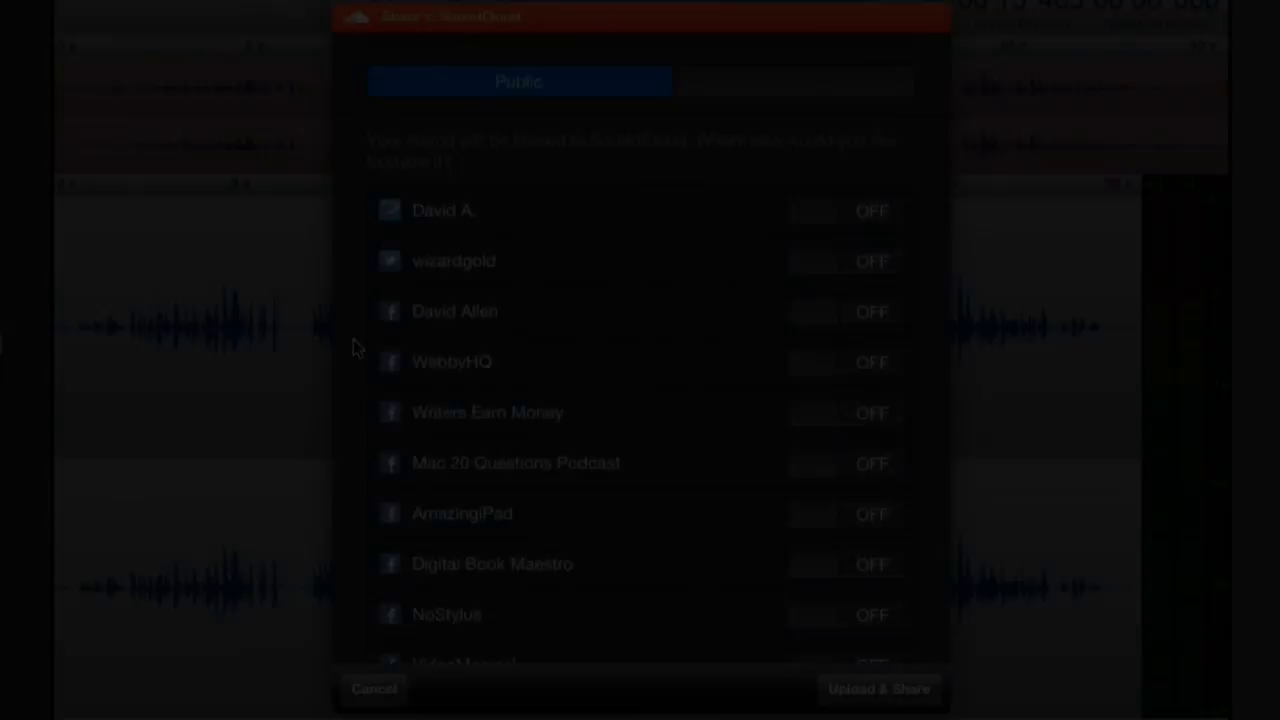
Allow photo access and use a Camera Roll photo as the SoundCloud cover image.
click(845, 200)
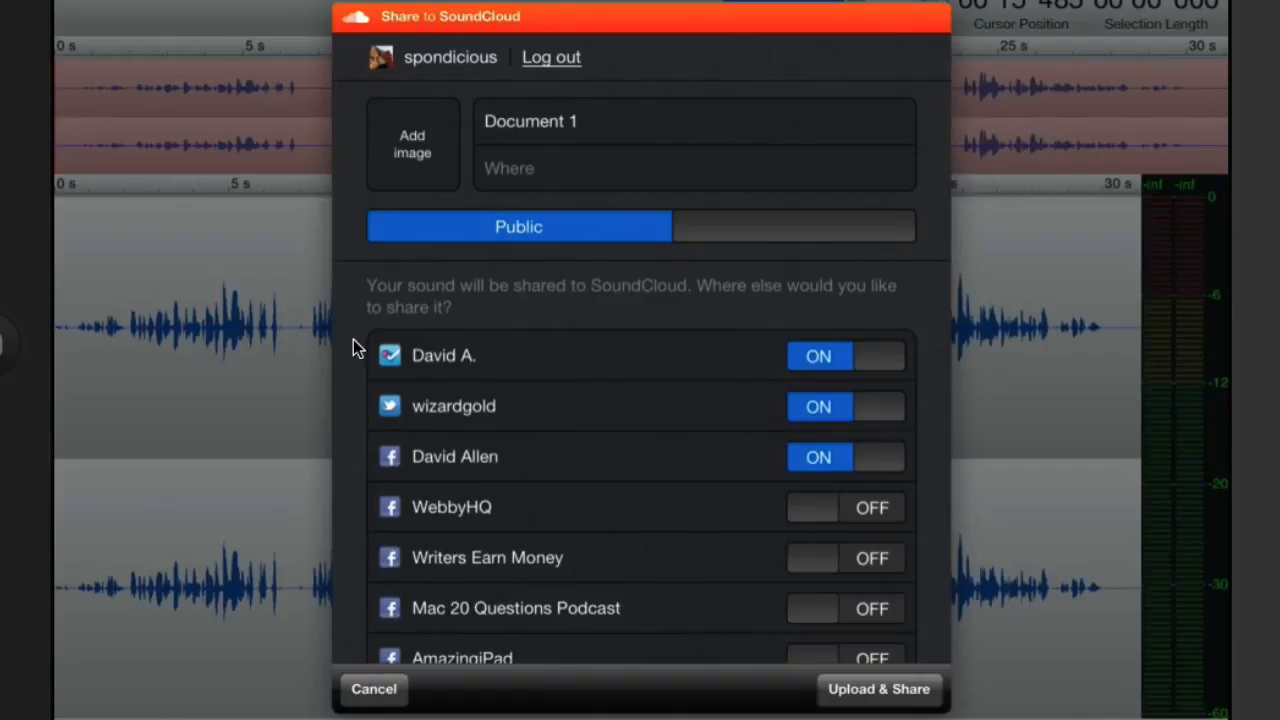
click(412, 143)
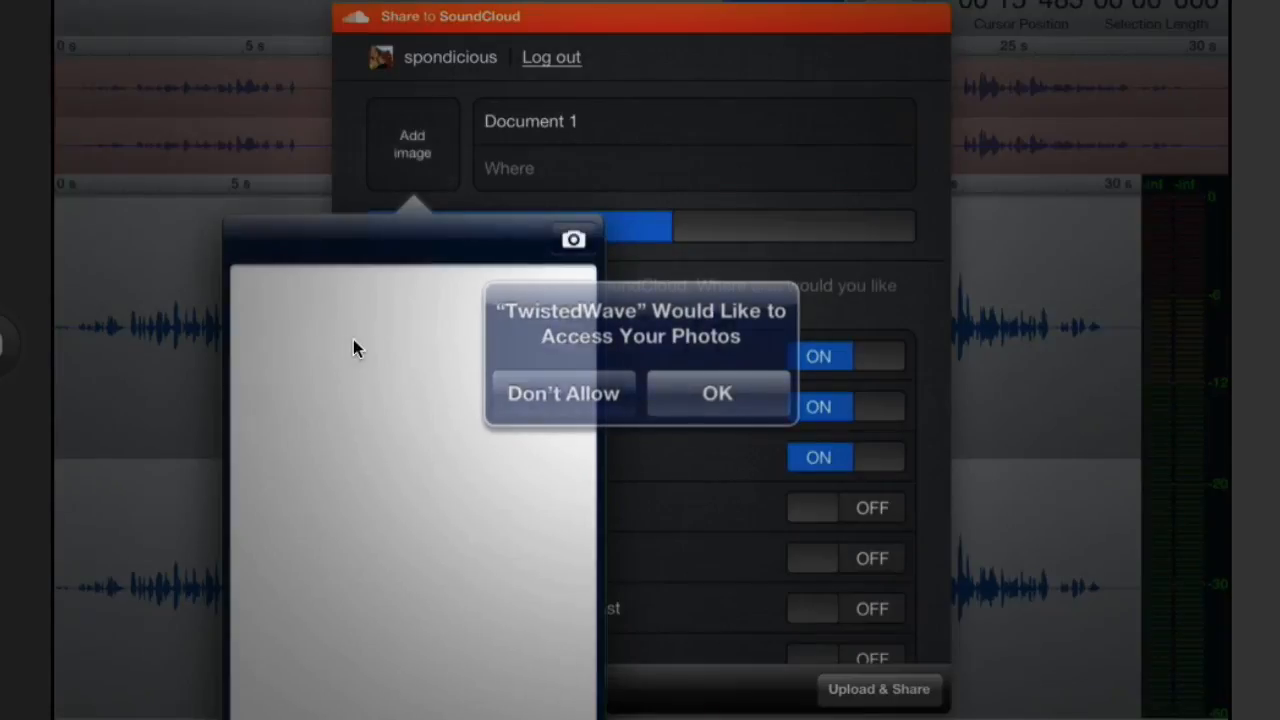
click(716, 393)
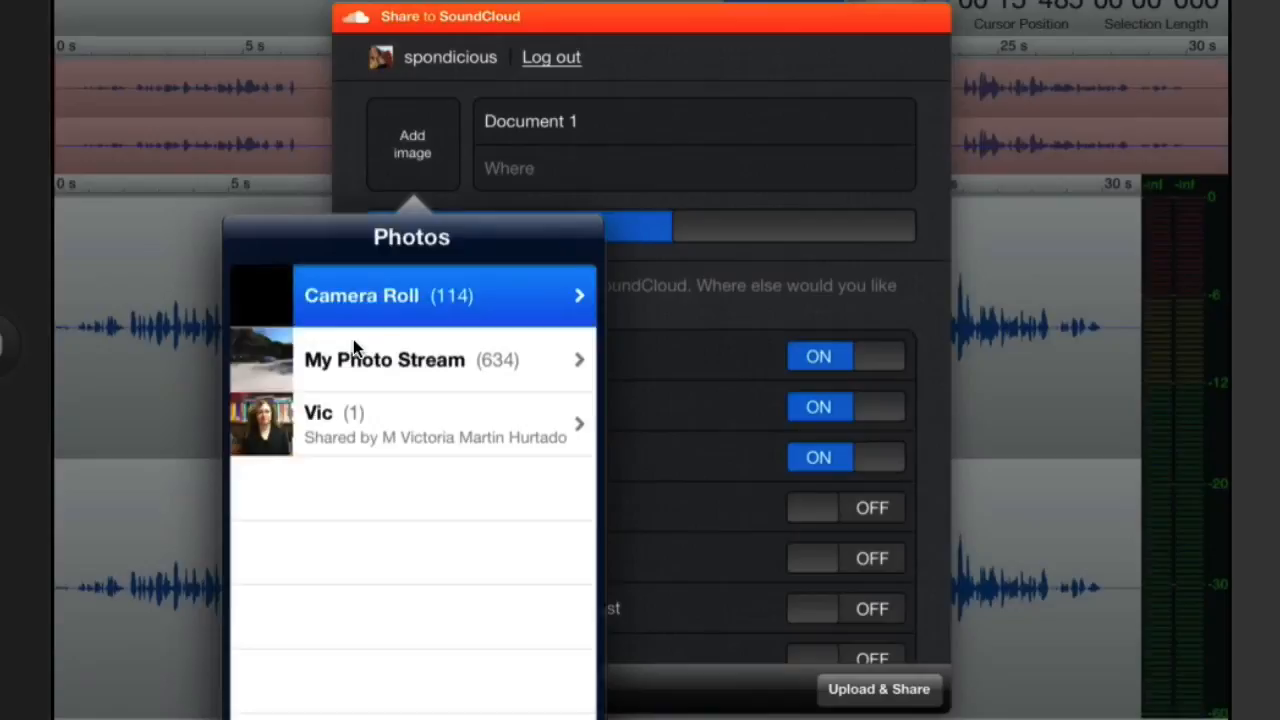
click(411, 295)
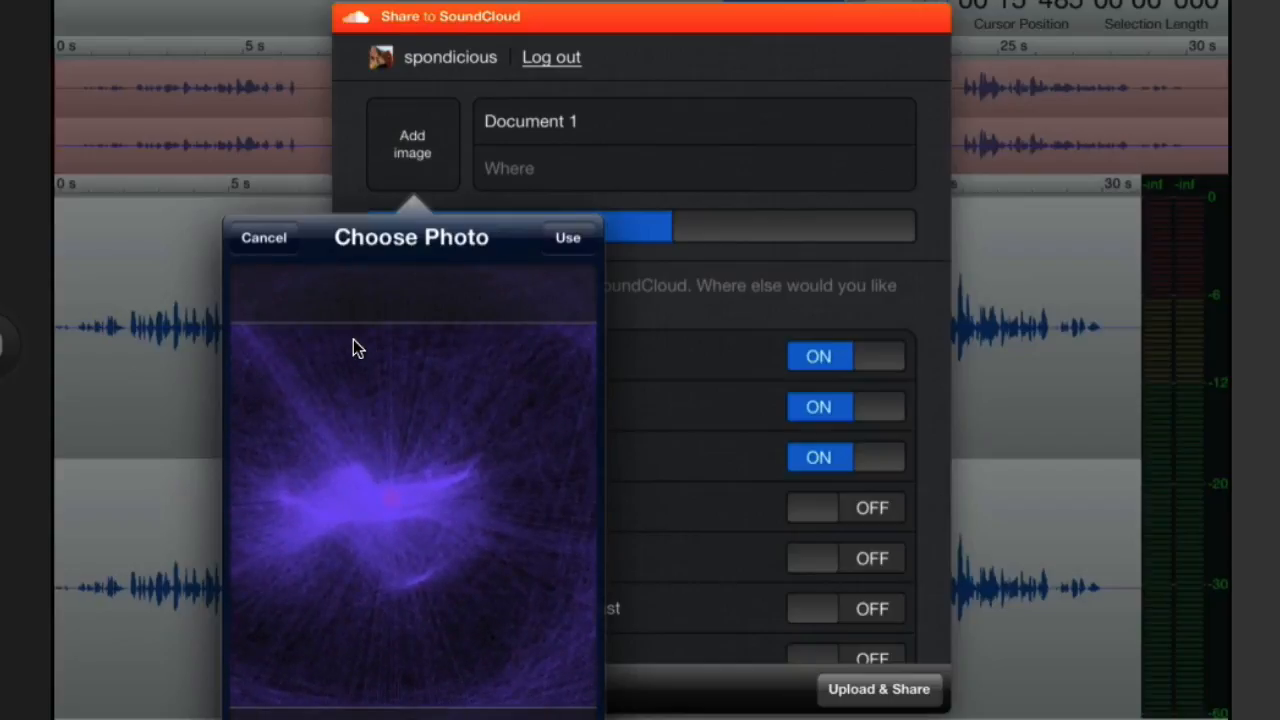
click(567, 237)
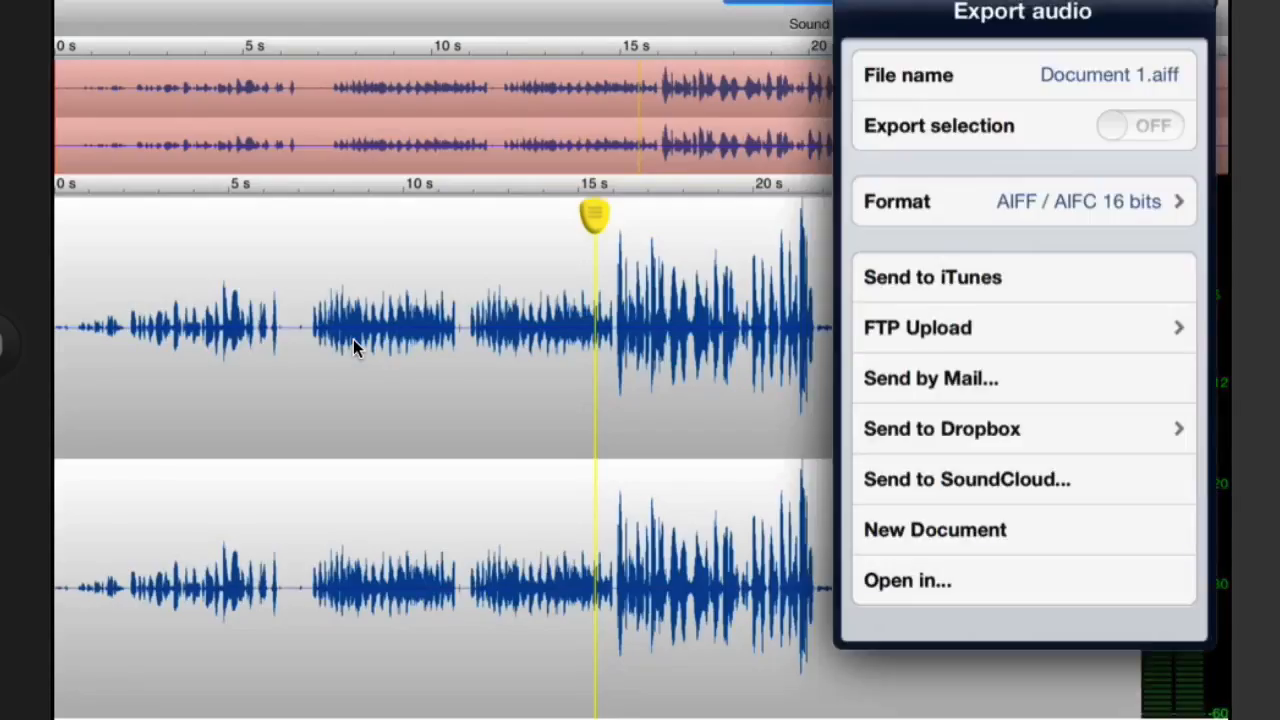
View the 'Open in...' app list, then select about 7–16 s of the waveform.
click(908, 580)
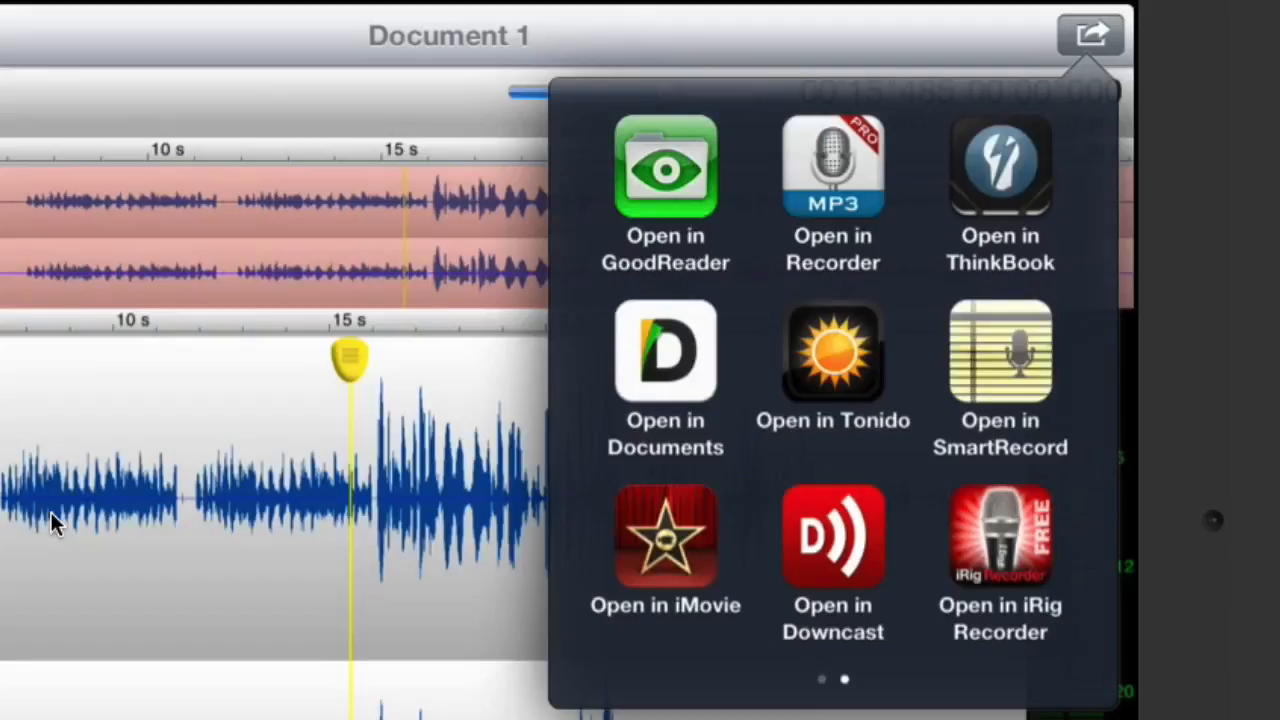
click(832, 540)
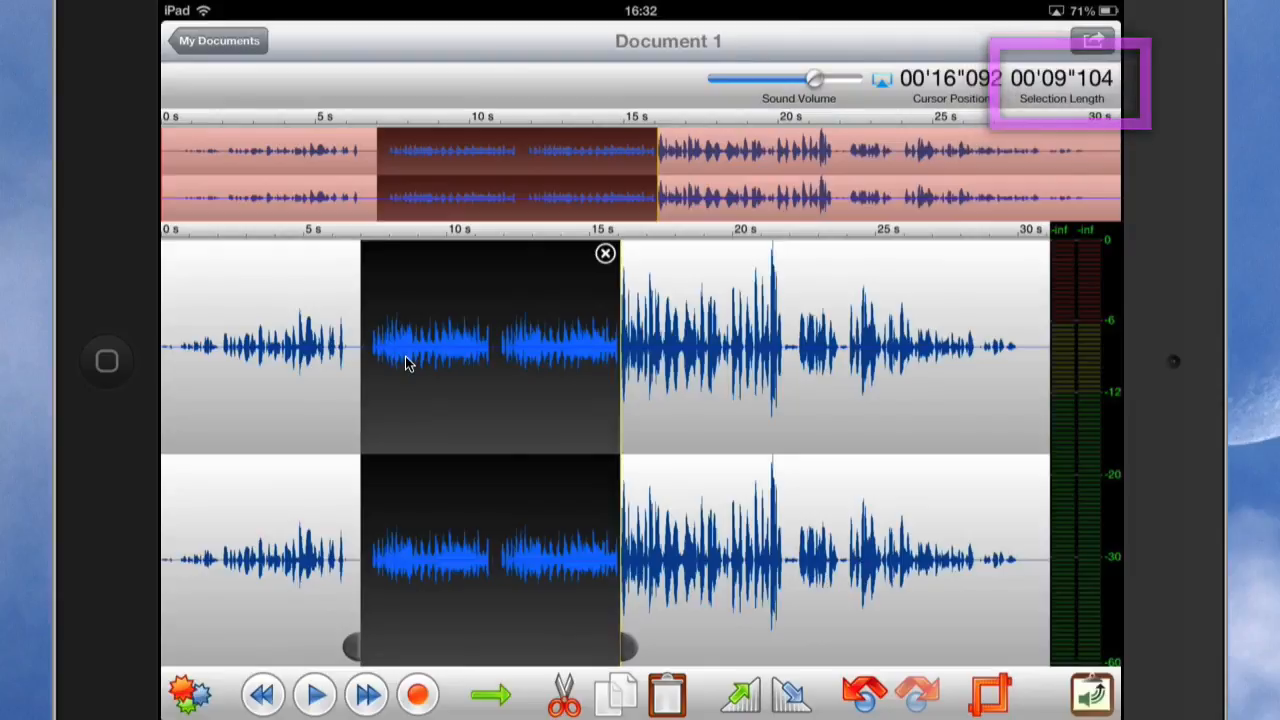
Leave the Document 1 editor for the My Documents list.
click(218, 41)
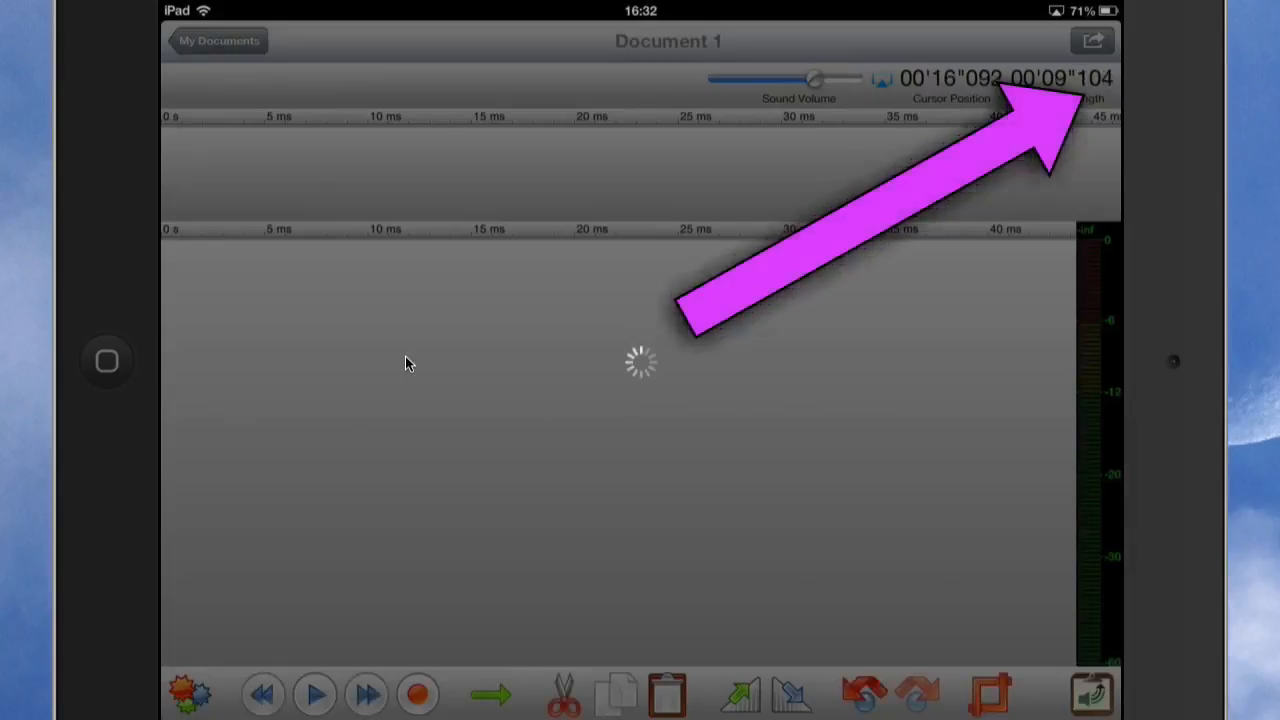
click(218, 41)
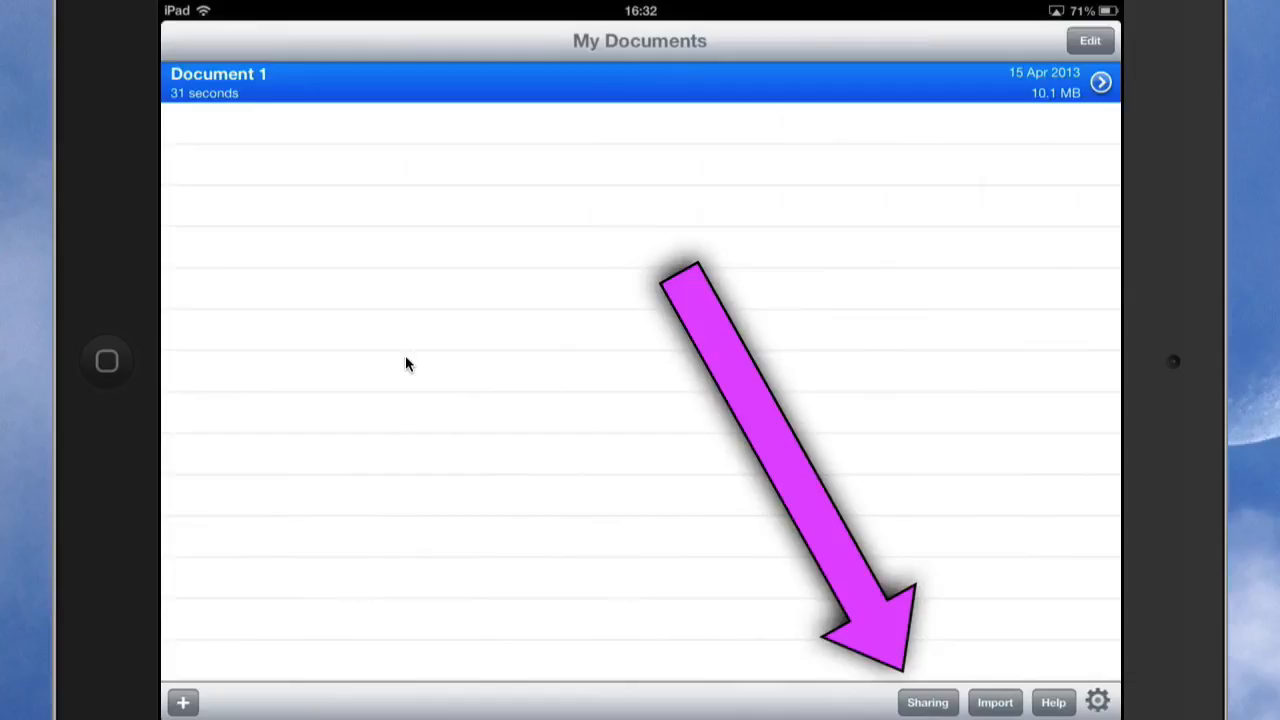
click(926, 702)
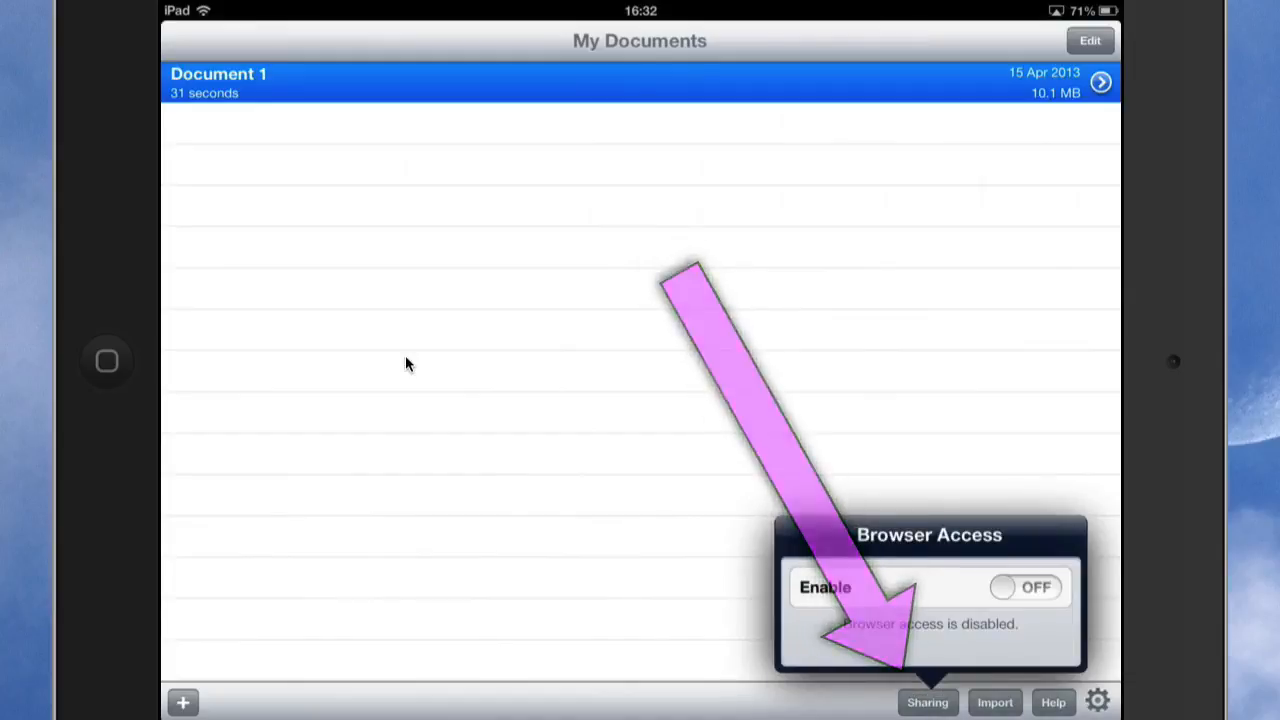
click(1030, 588)
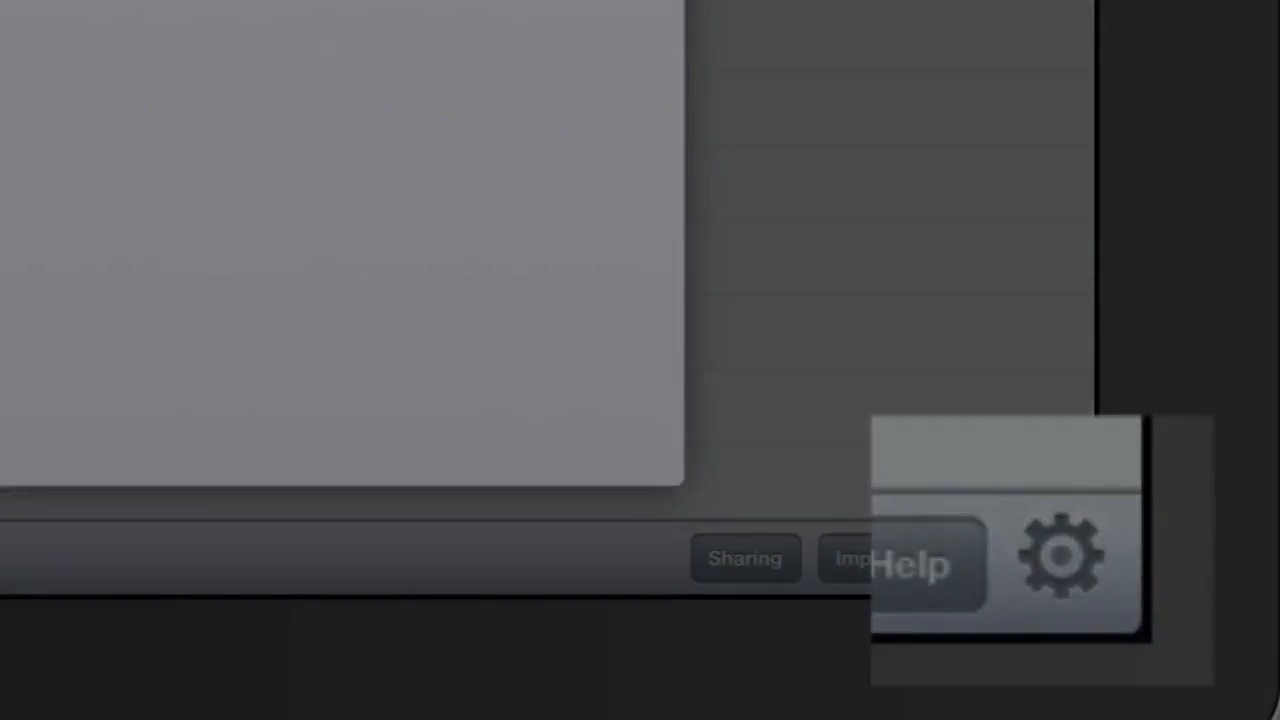
Check Settings: 32-bit temporary files off, low latency recording on, then close.
click(1057, 570)
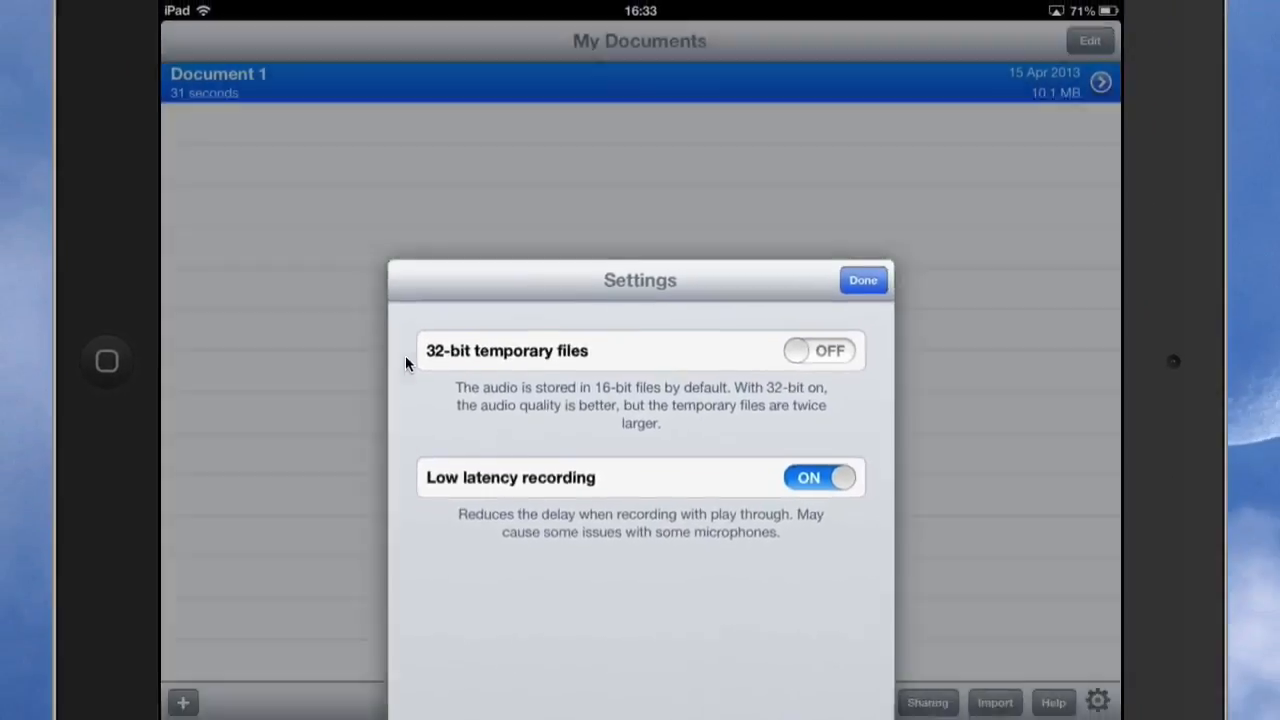
click(862, 280)
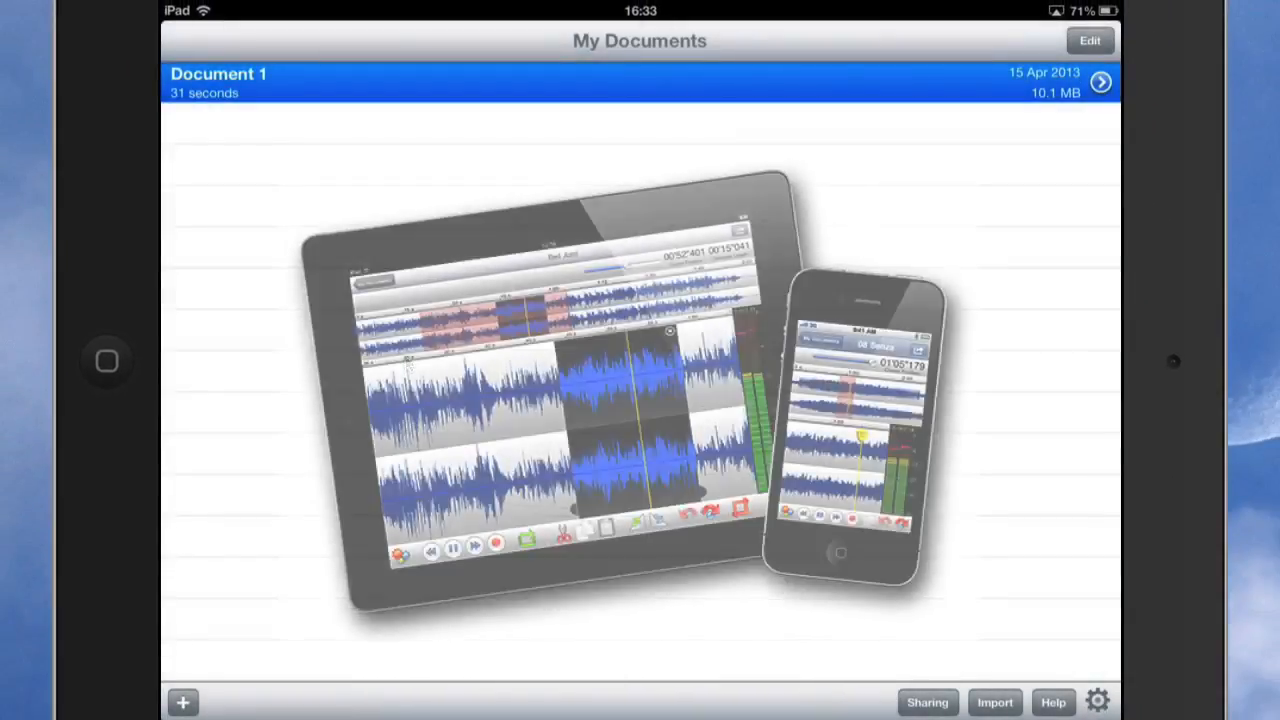